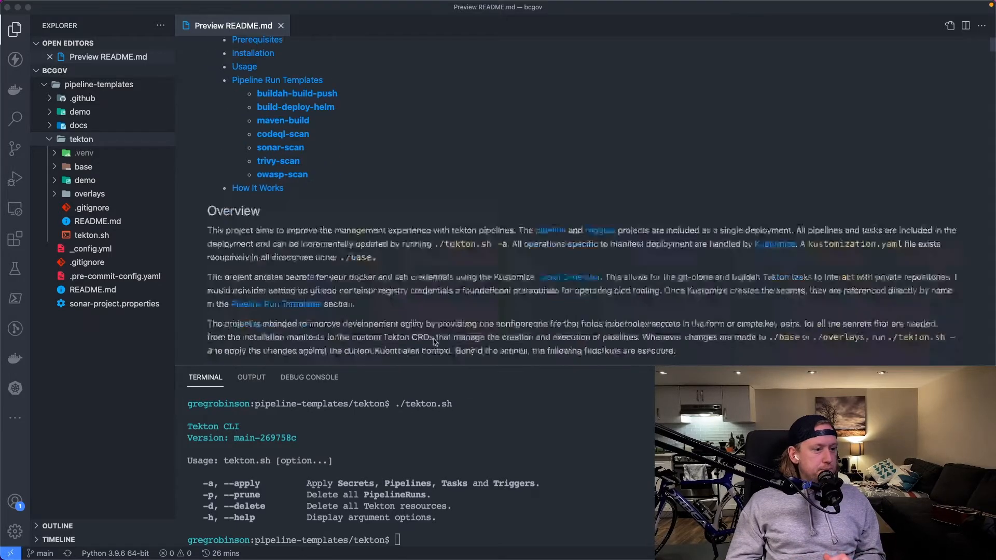
Step: Scroll through the README preview and review the secrets.ini snippet
scroll("down", 3)
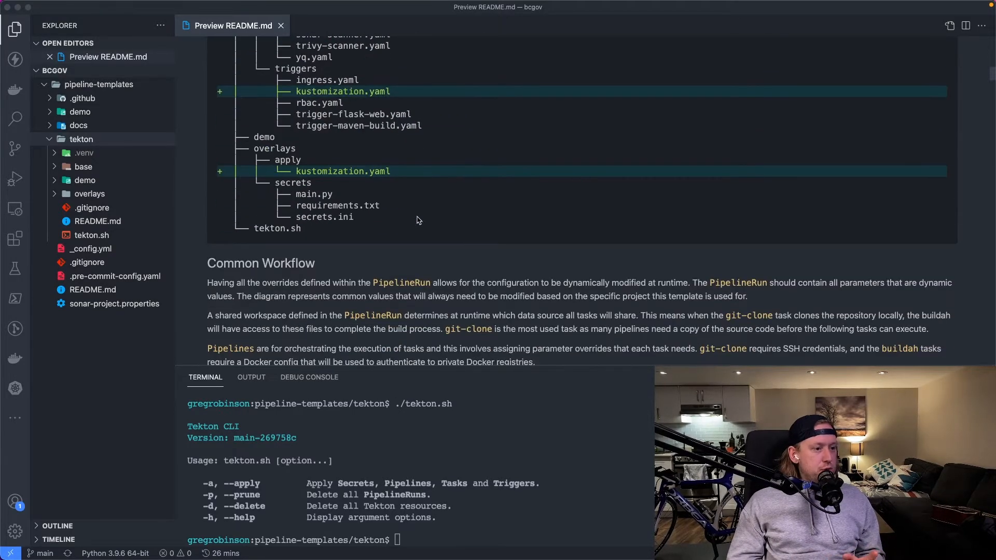
scroll("down", 3)
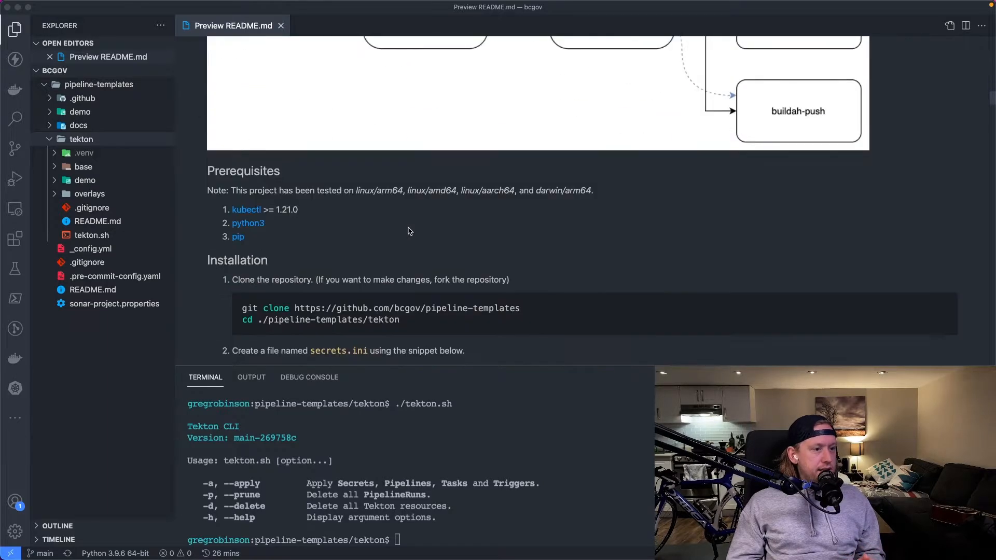
mouse_move(629, 243)
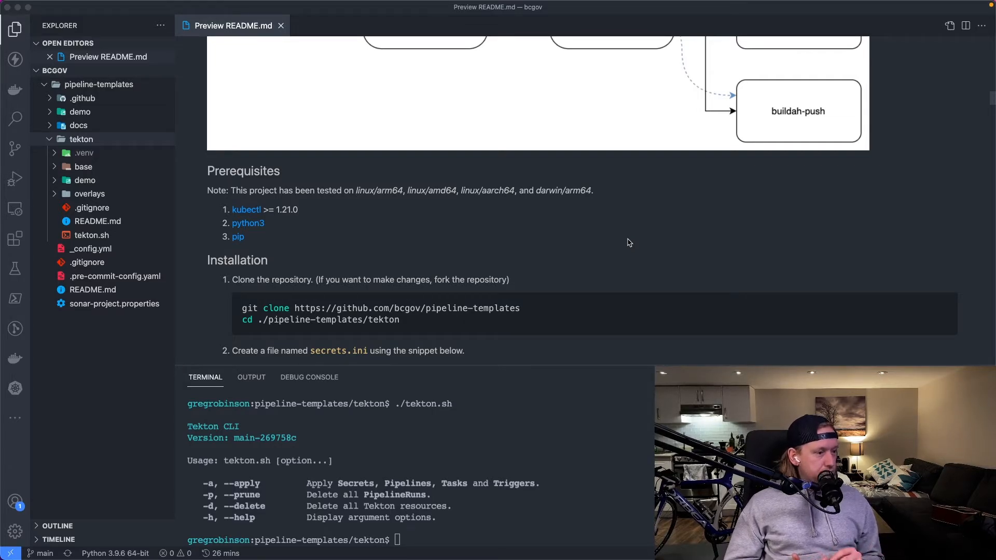
mouse_move(832, 357)
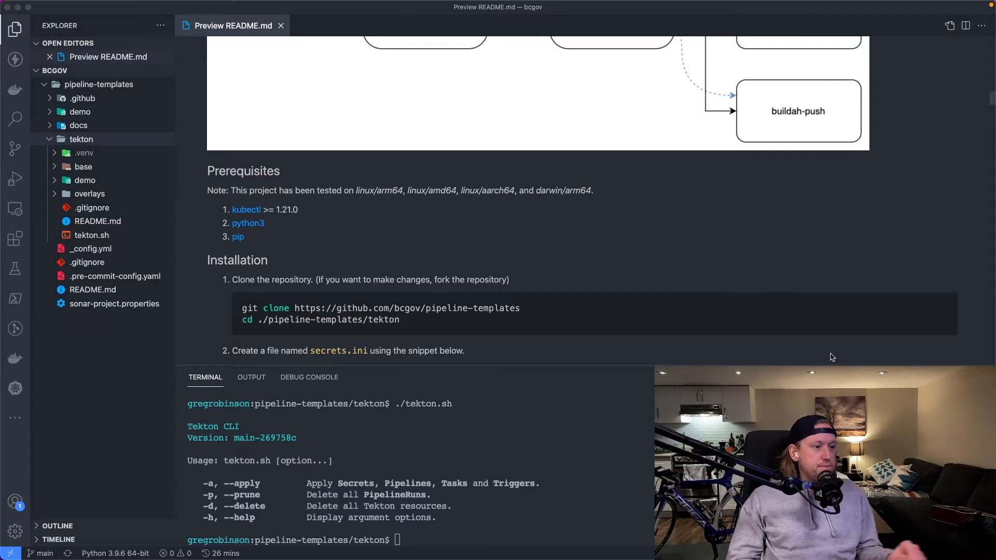
scroll("down", 3)
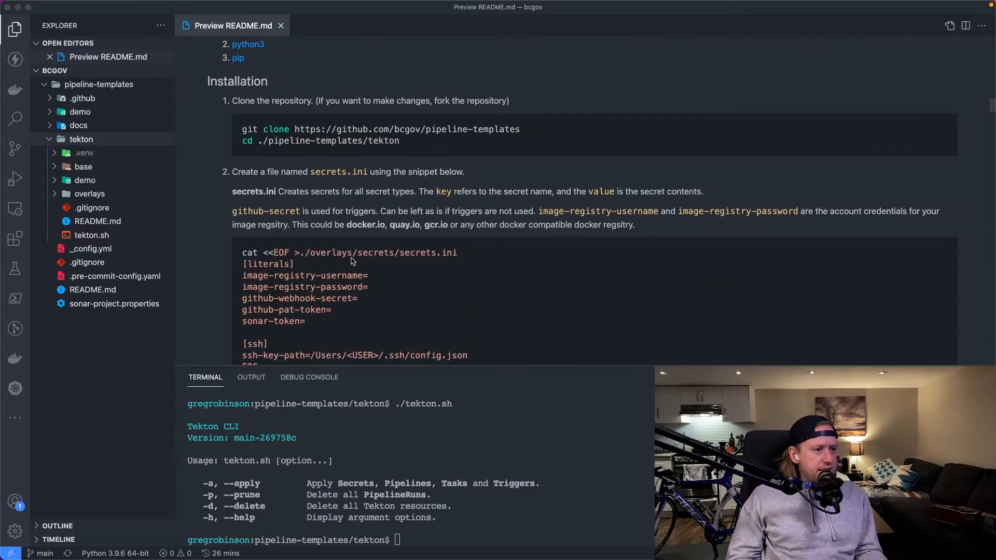
scroll("down", 3)
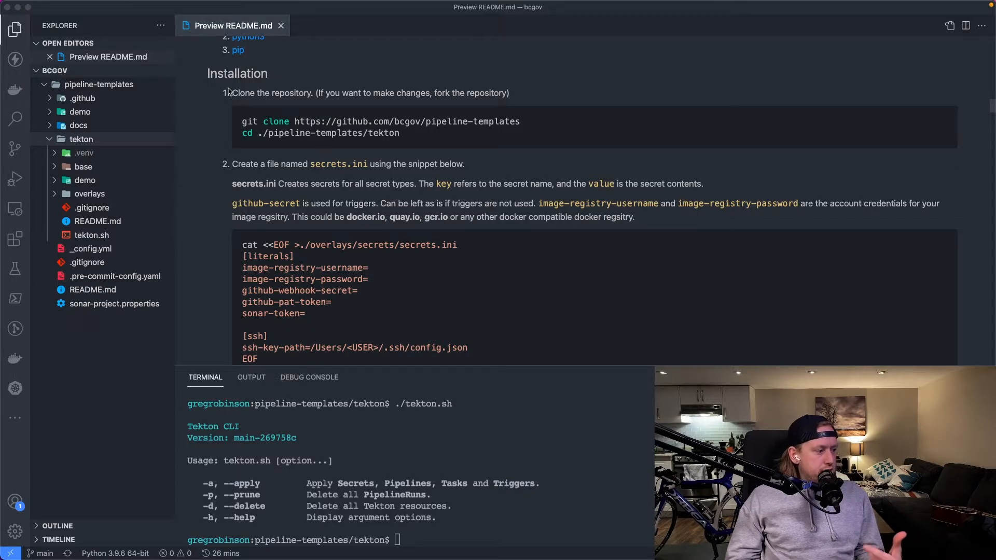
mouse_move(333, 134)
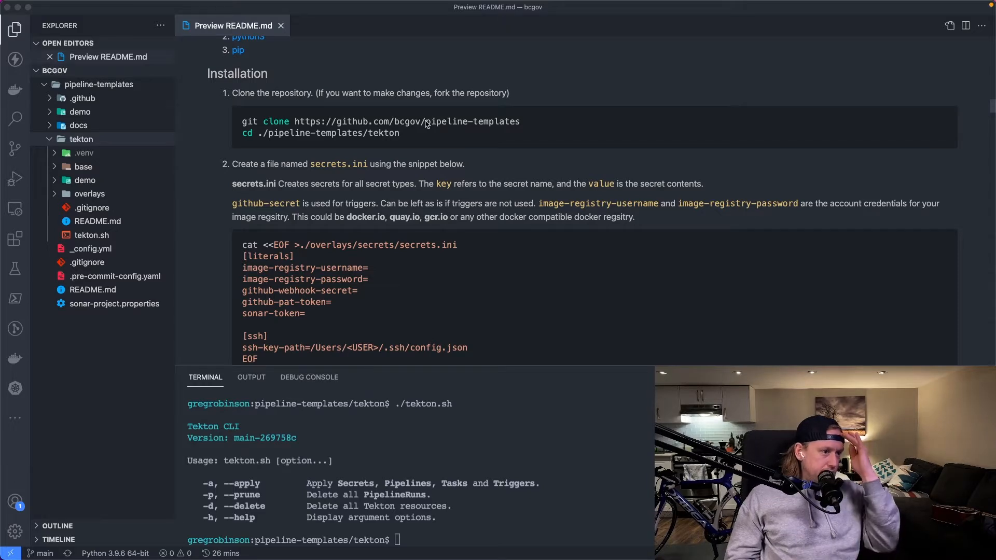
scroll("down", 3)
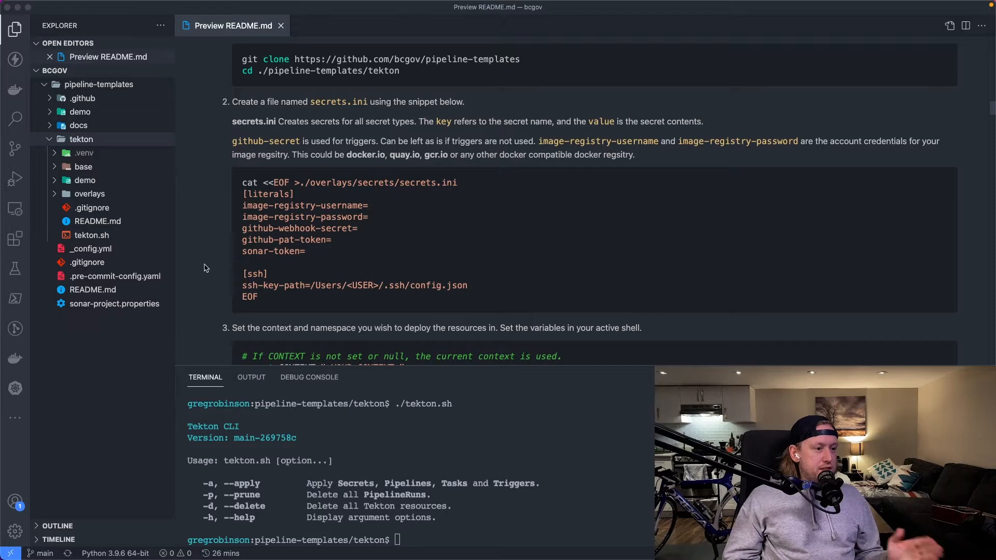
mouse_move(379, 257)
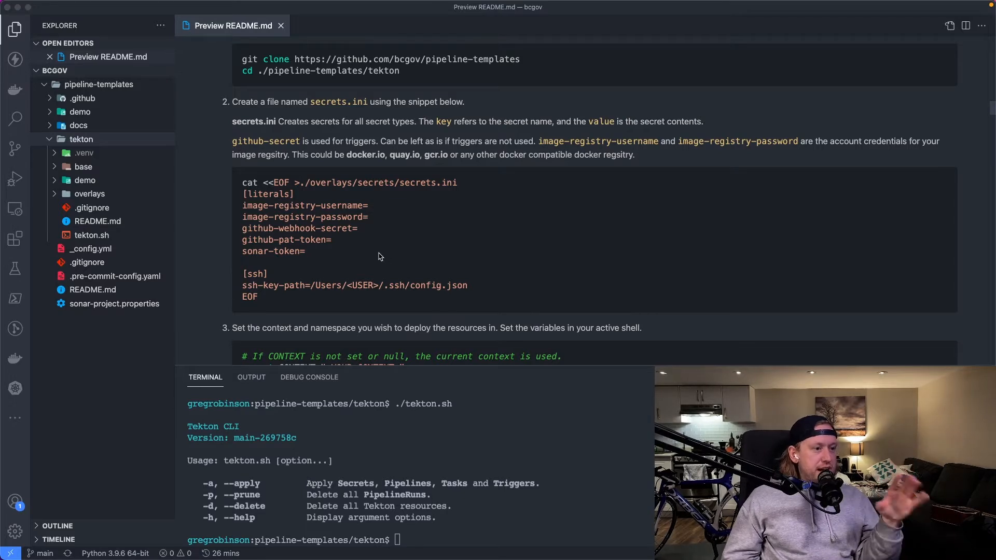
mouse_move(365, 259)
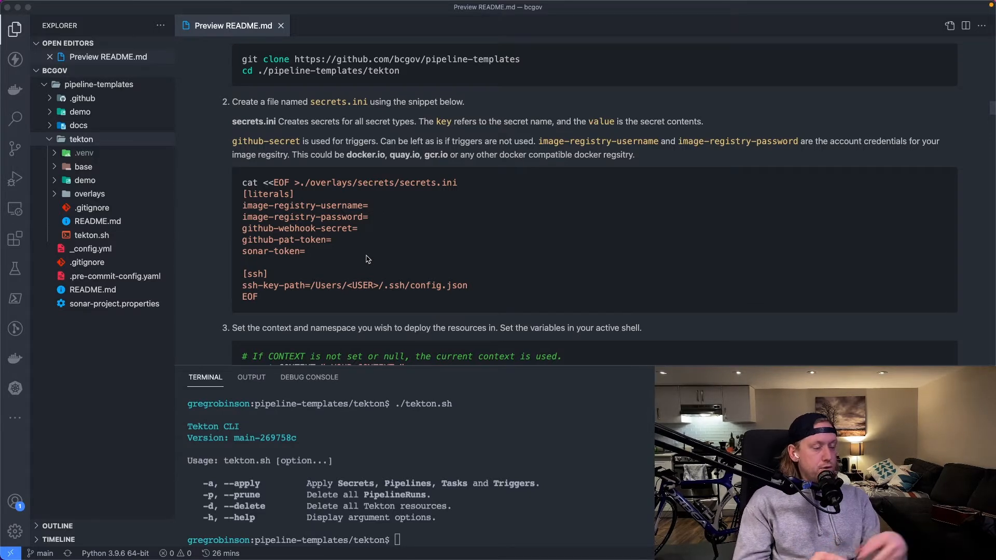
mouse_move(285, 307)
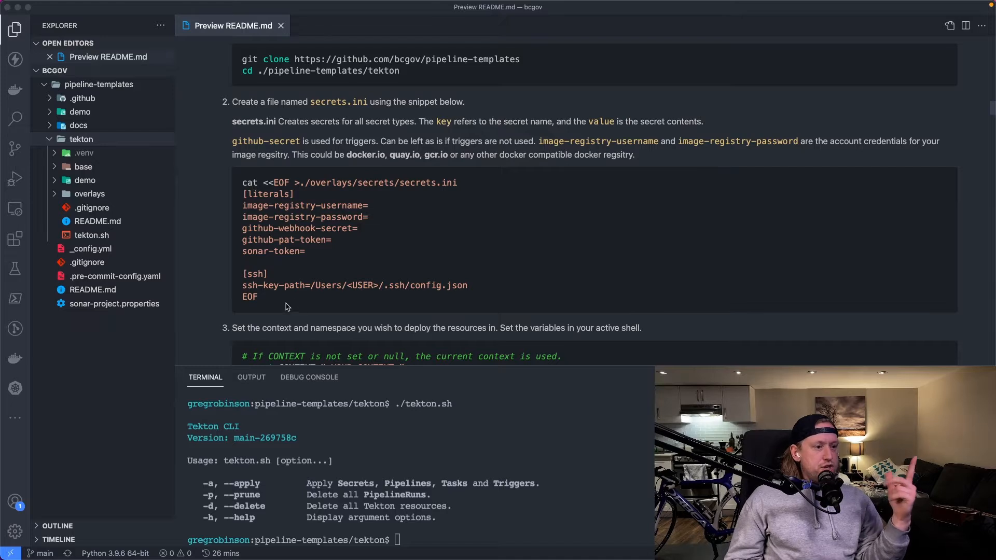
left_click_drag(243, 182, 257, 297)
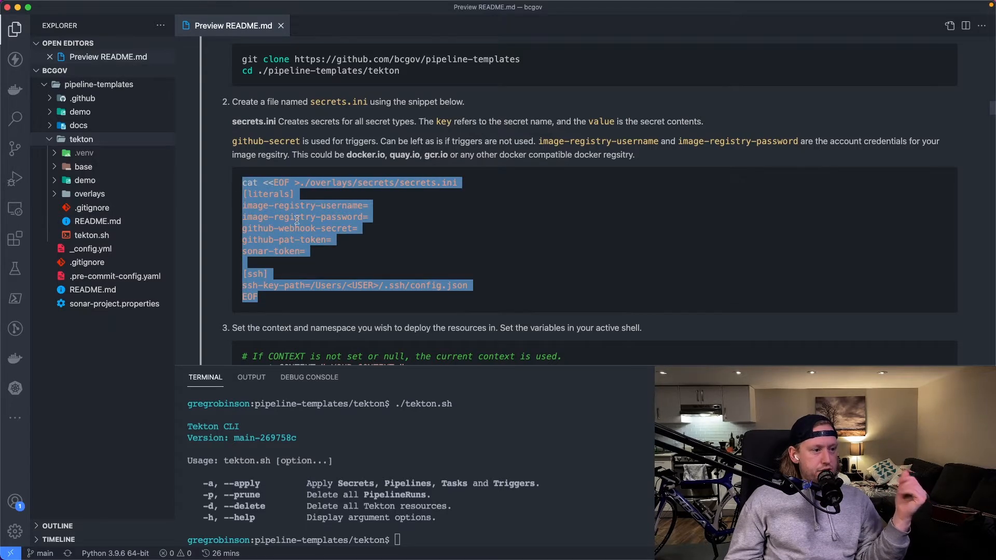
left_click(381, 225)
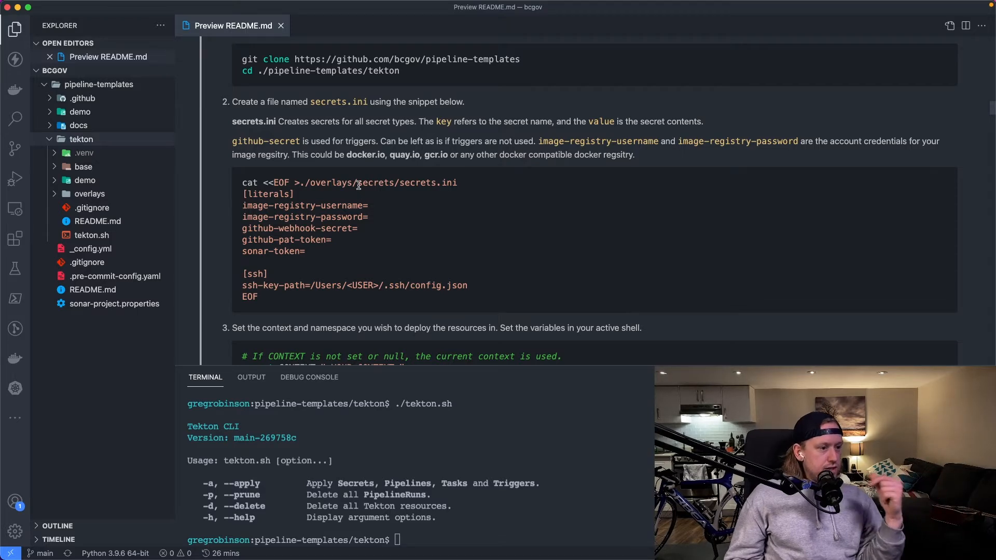
mouse_move(391, 286)
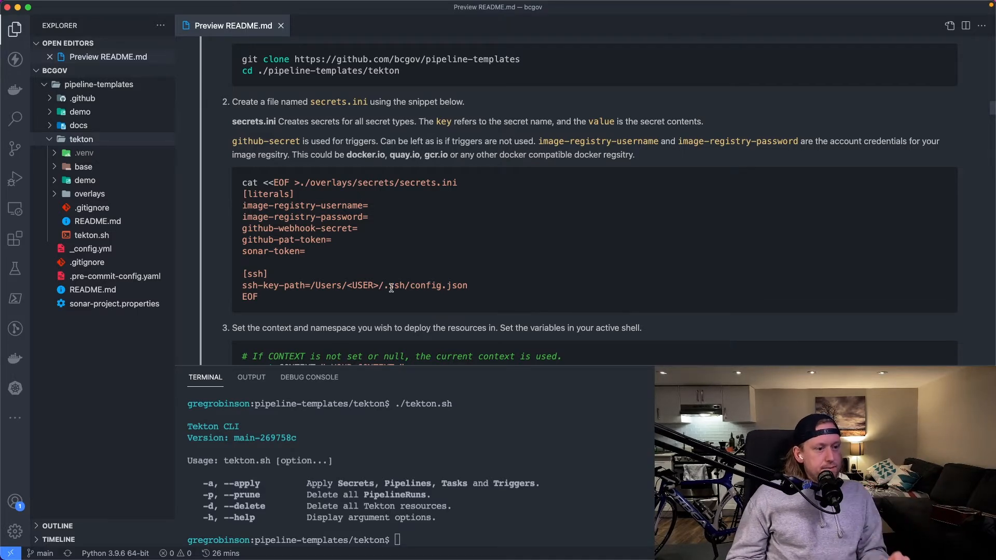
Step: Start the kubectl config get-contexts command and select the CONTEXT export lines in the README
scroll("down", 3)
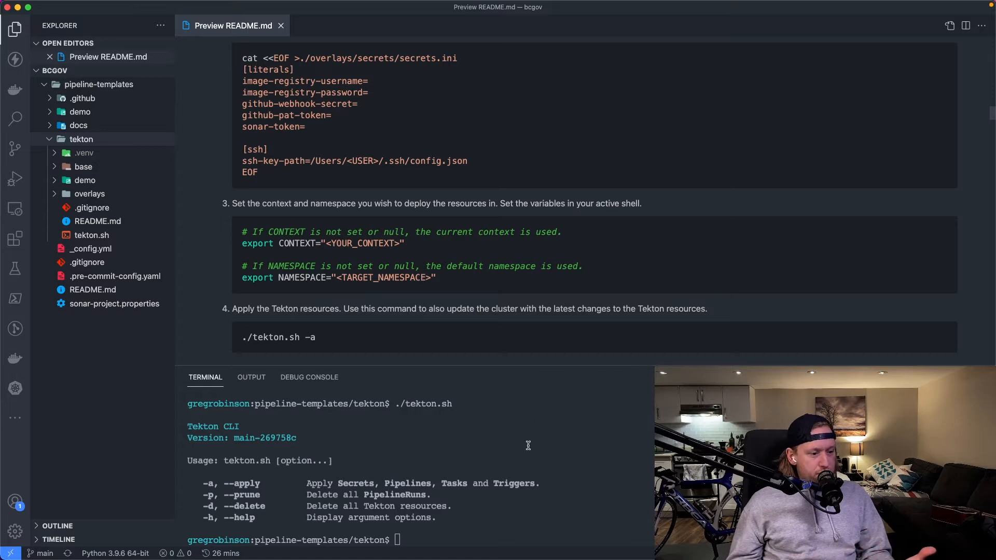
type("kubec")
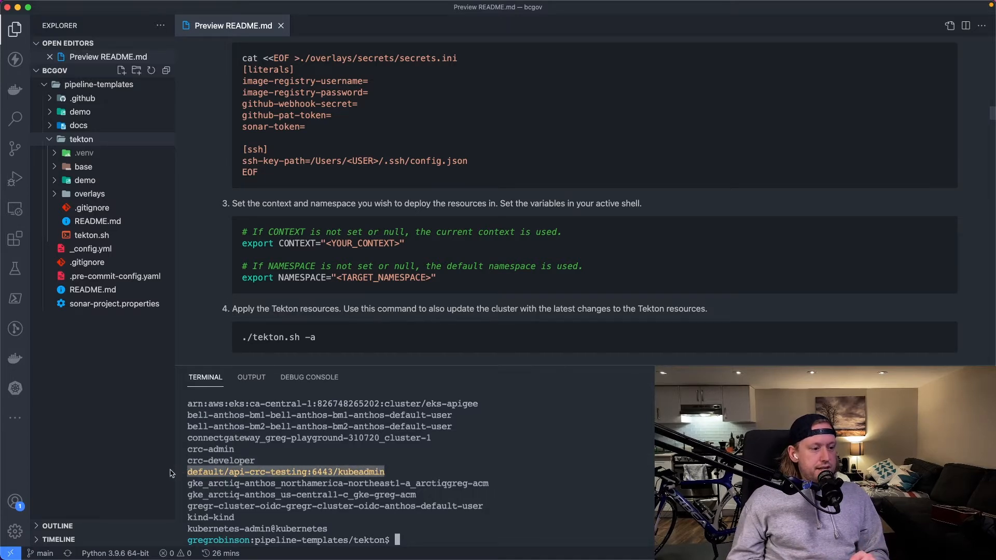
left_click_drag(243, 232, 404, 243)
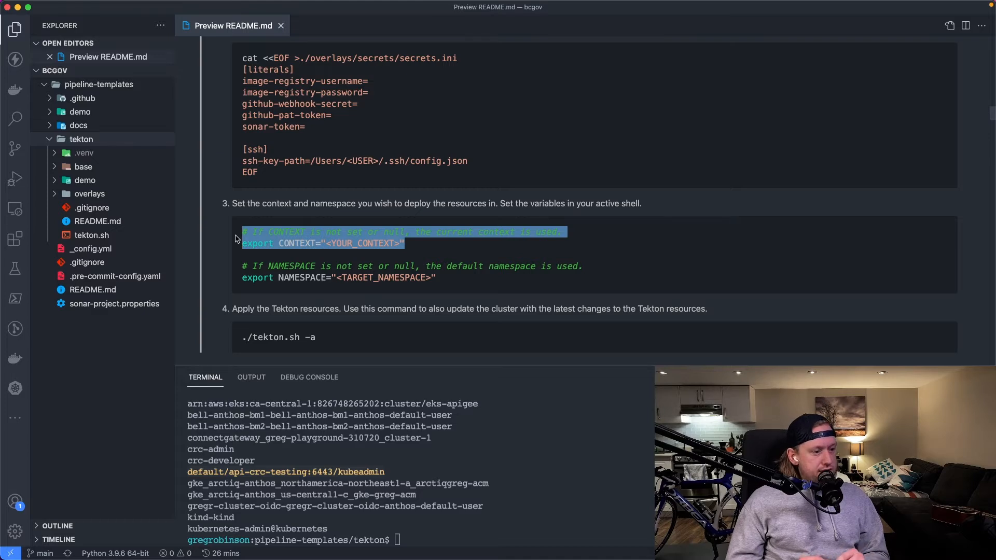
mouse_move(445, 286)
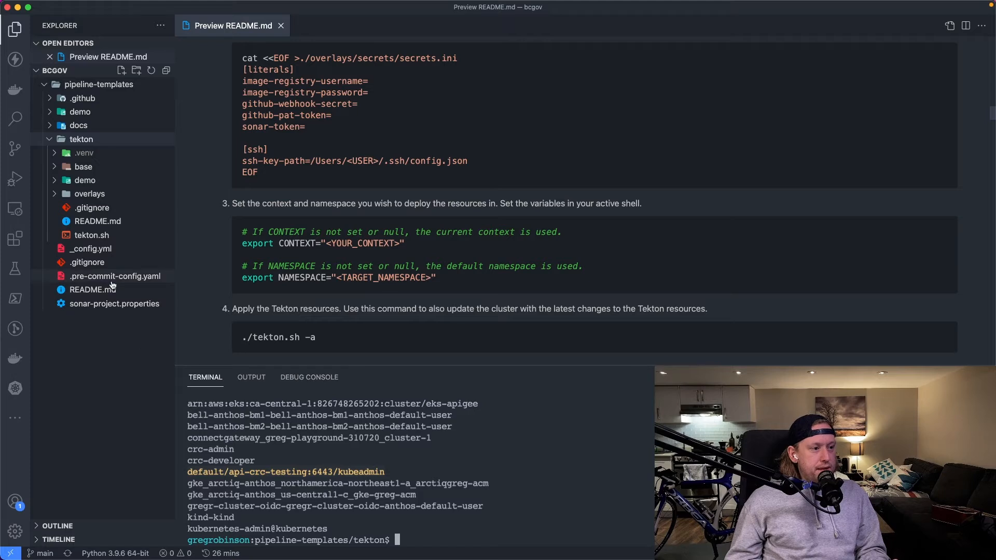
Step: Open main.py from the overlays/secrets folder showing the Kustomization secretGenerator template
left_click(89, 194)
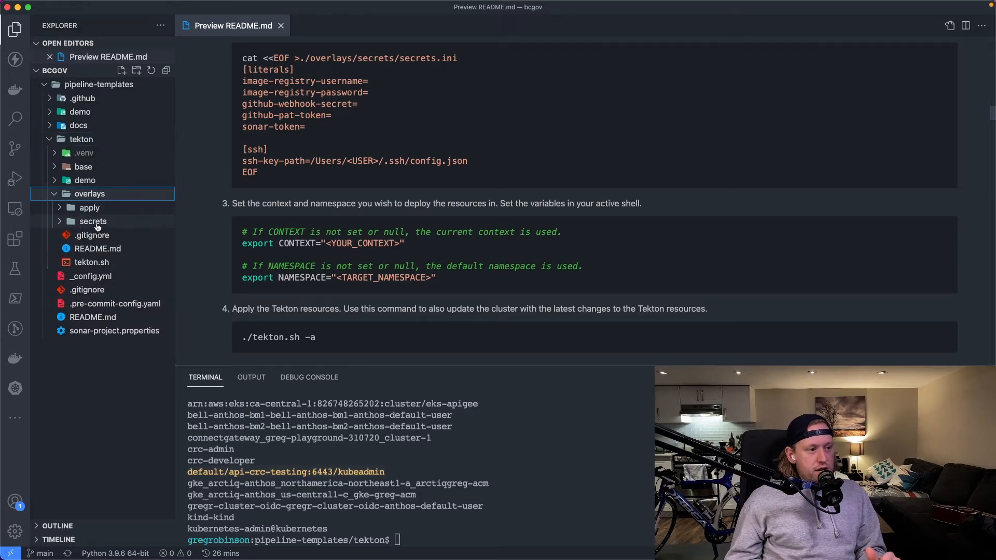
left_click(92, 221)
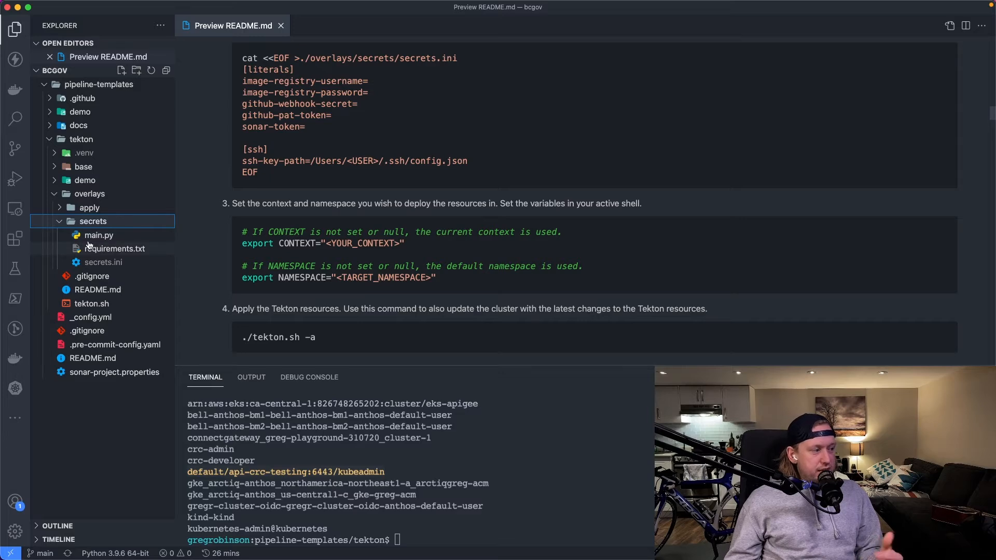
double_click(99, 235)
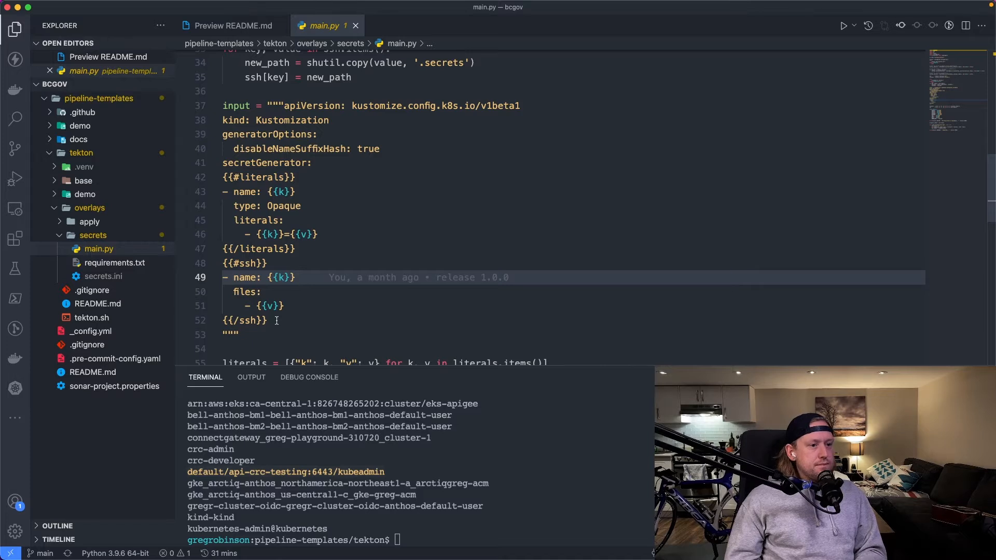
left_click(92, 236)
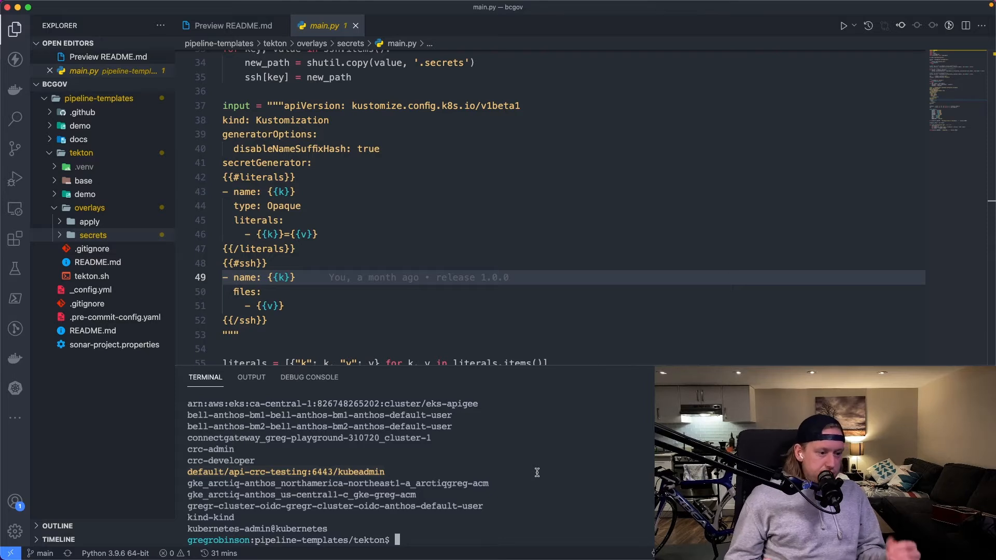
Step: Run ./tekton.sh -a to create the Tekton tasks and triggers, then switch to the cluster console
type("./t")
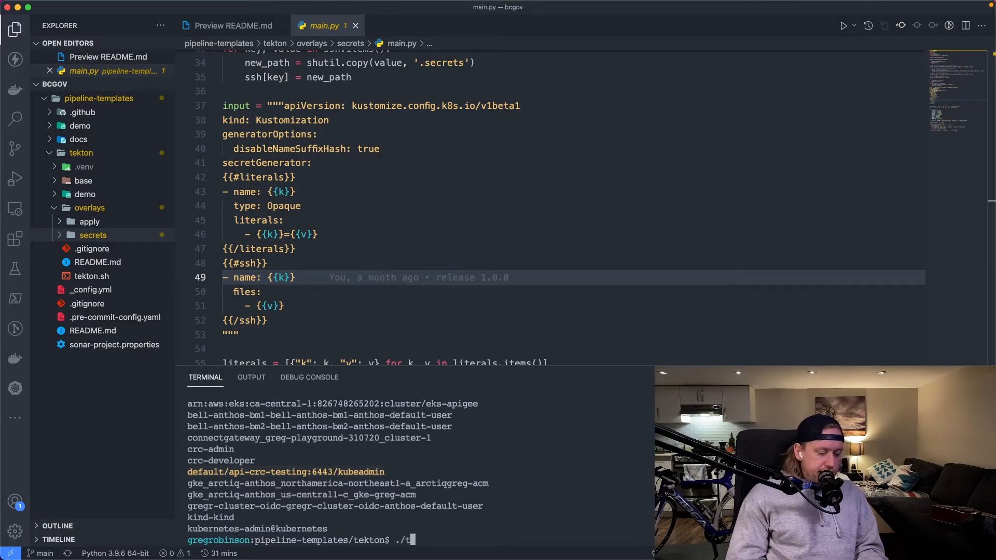
type("ekton.sh -a")
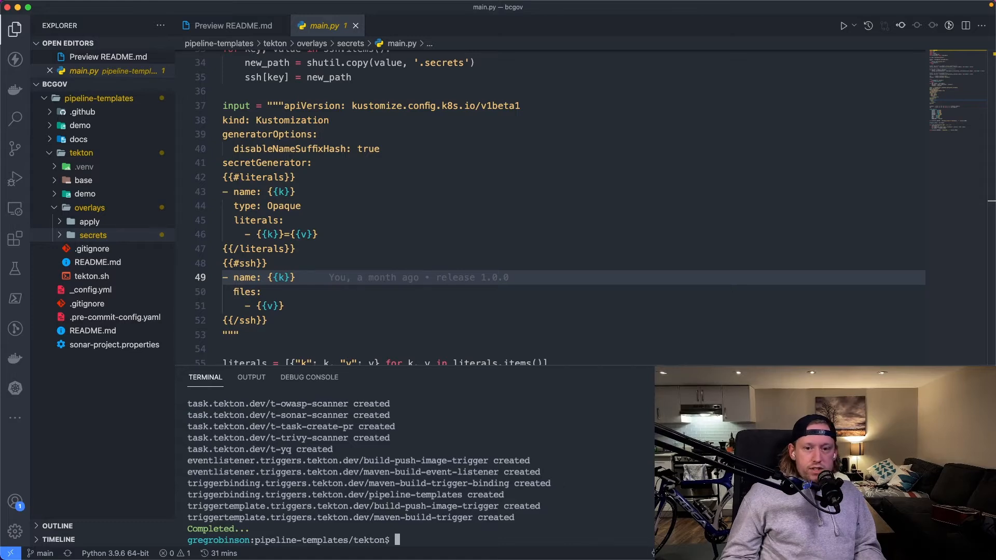
left_click(233, 12)
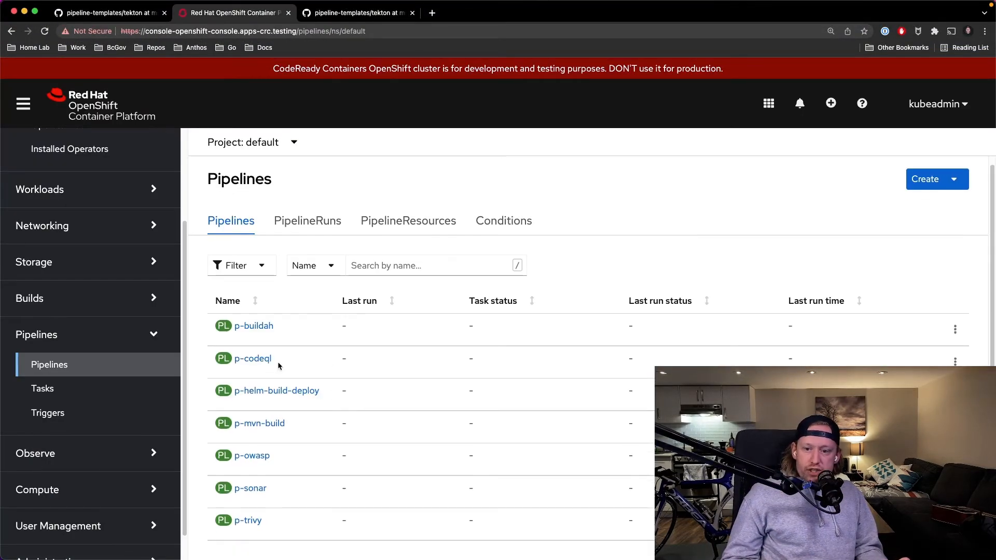
mouse_move(250, 487)
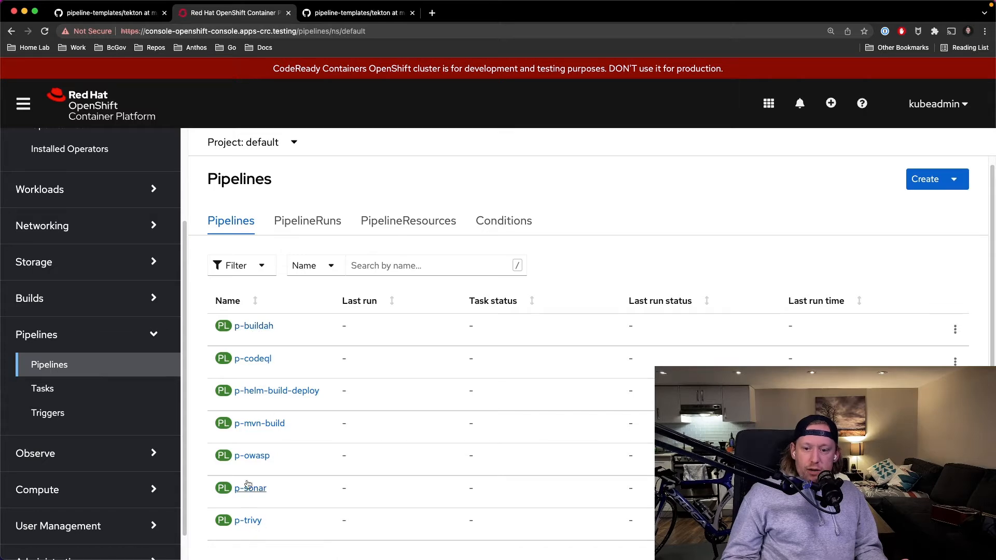
Step: Review the deployed Tasks and Triggers lists in the default project and return to the editor
left_click(42, 389)
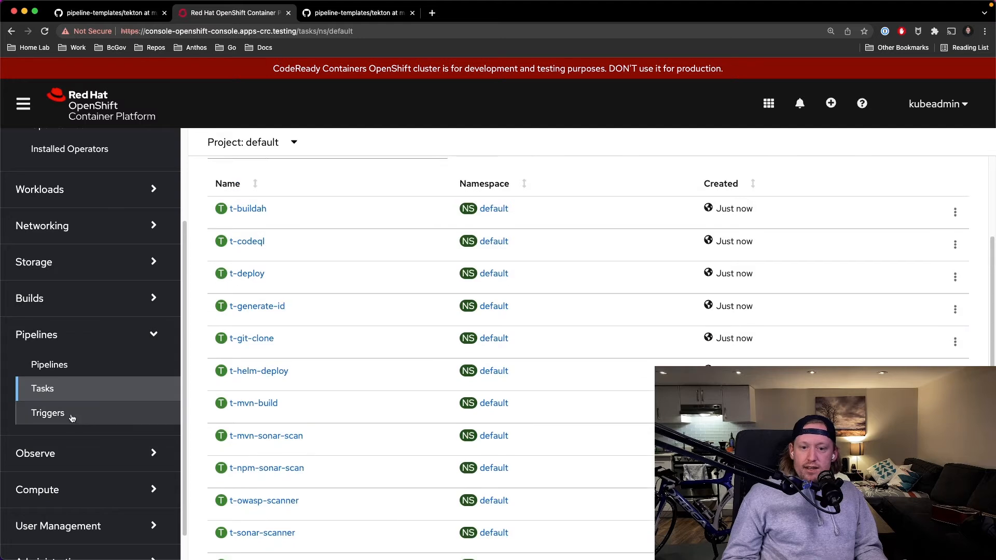
left_click(48, 413)
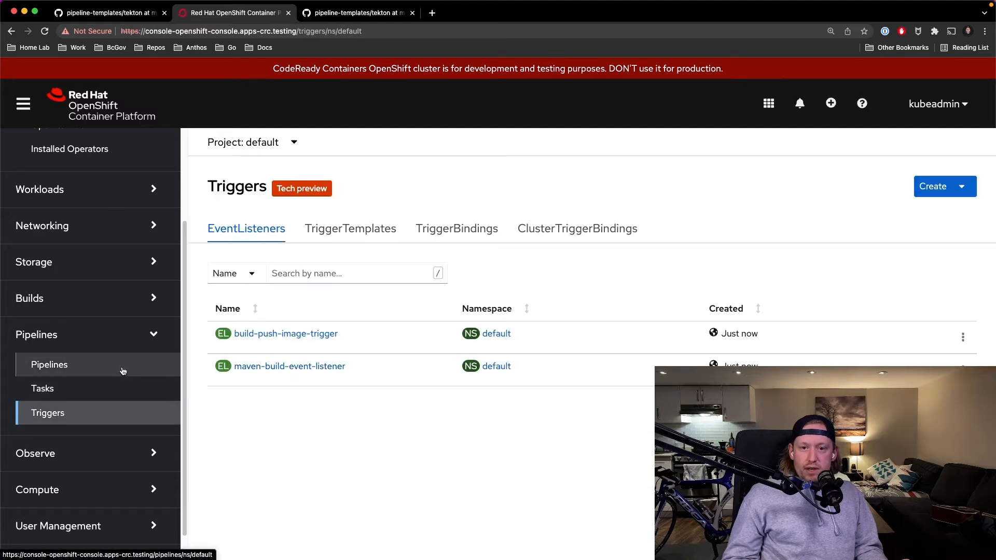
left_click(49, 364)
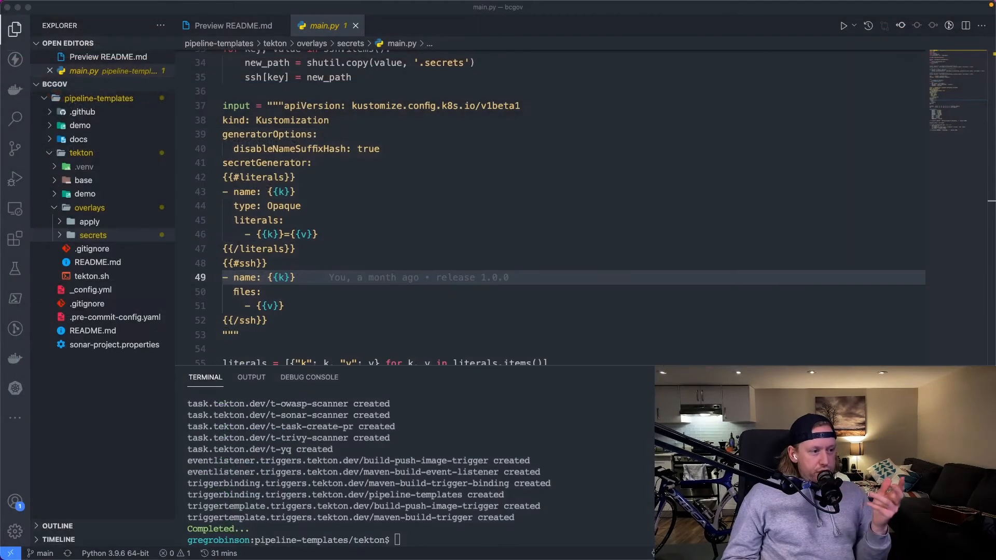
Step: Locate the buildah-build-push PipelineRun template in the README and open the running docker-build-push-run-rxxp6 details
left_click(232, 25)
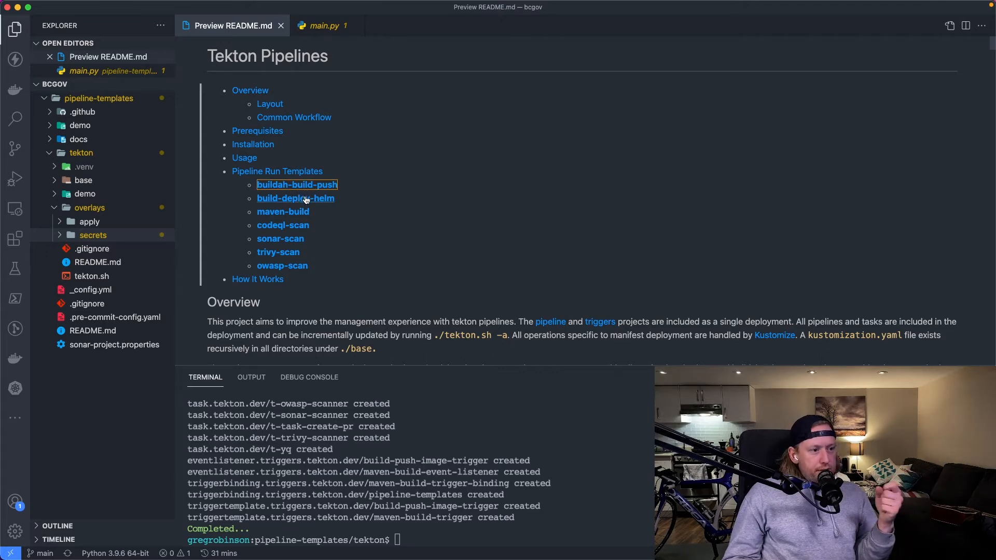
scroll("down", 3)
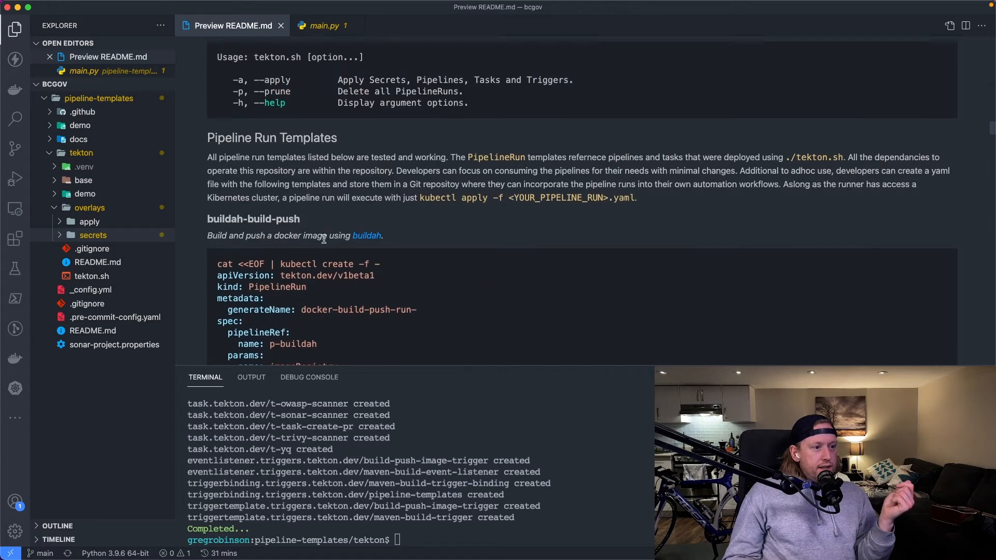
scroll("down", 3)
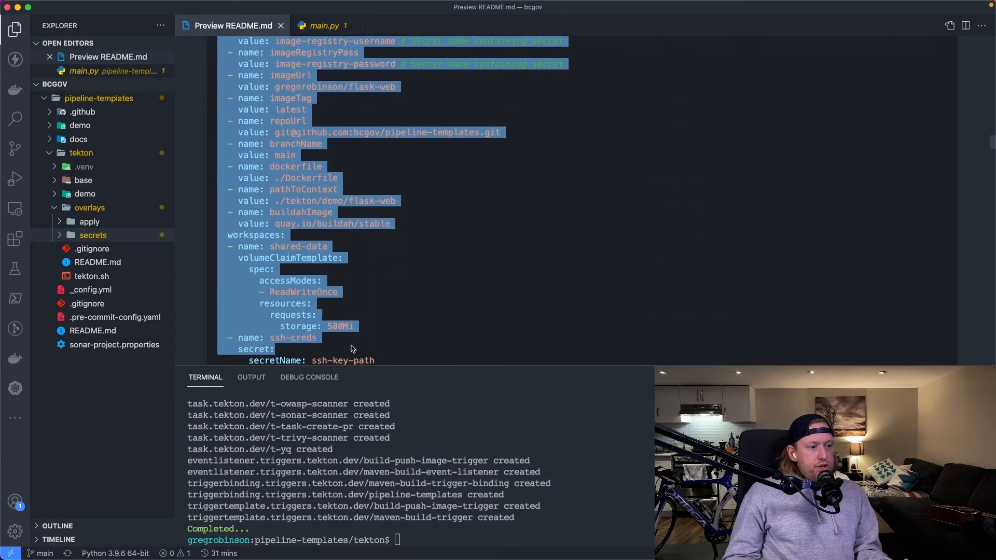
scroll("down", 3)
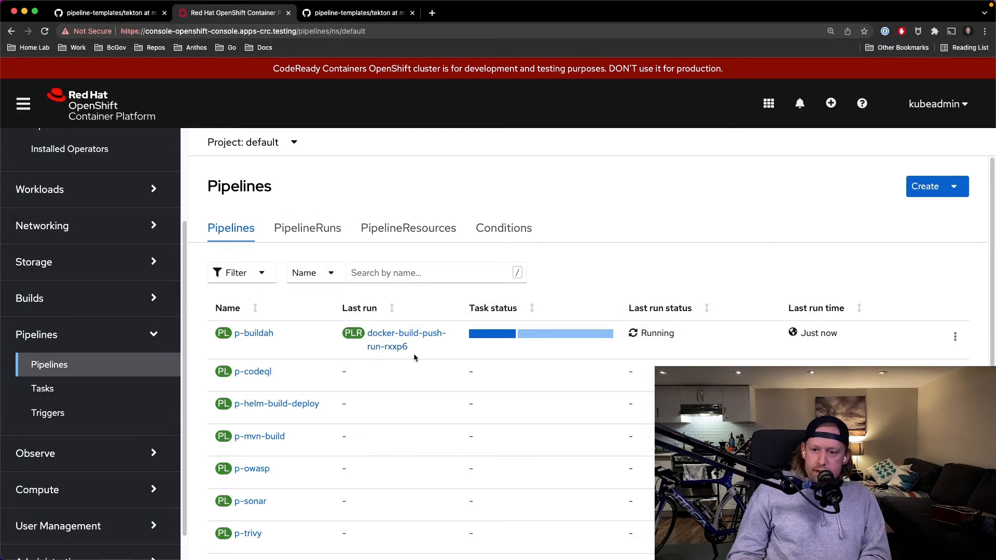
left_click(394, 333)
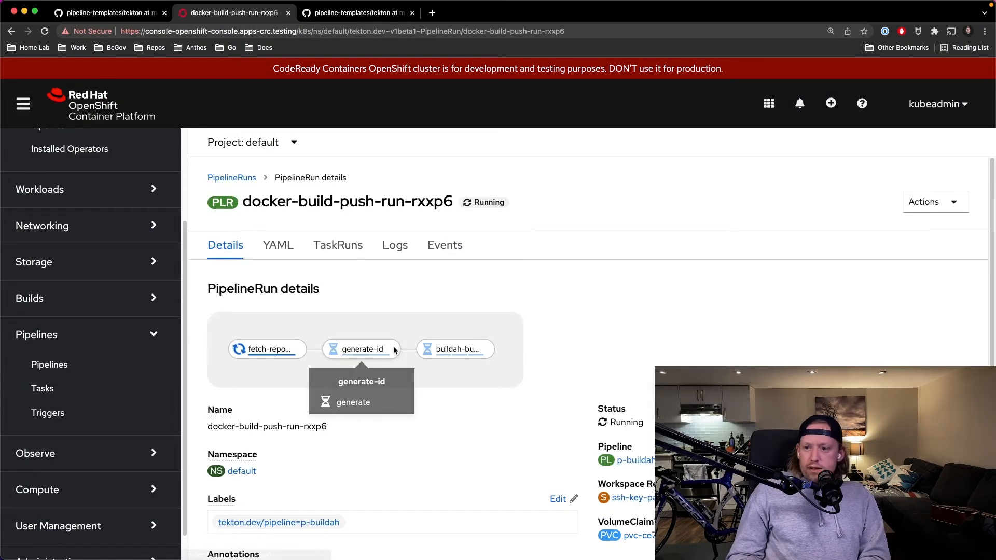
mouse_move(278, 362)
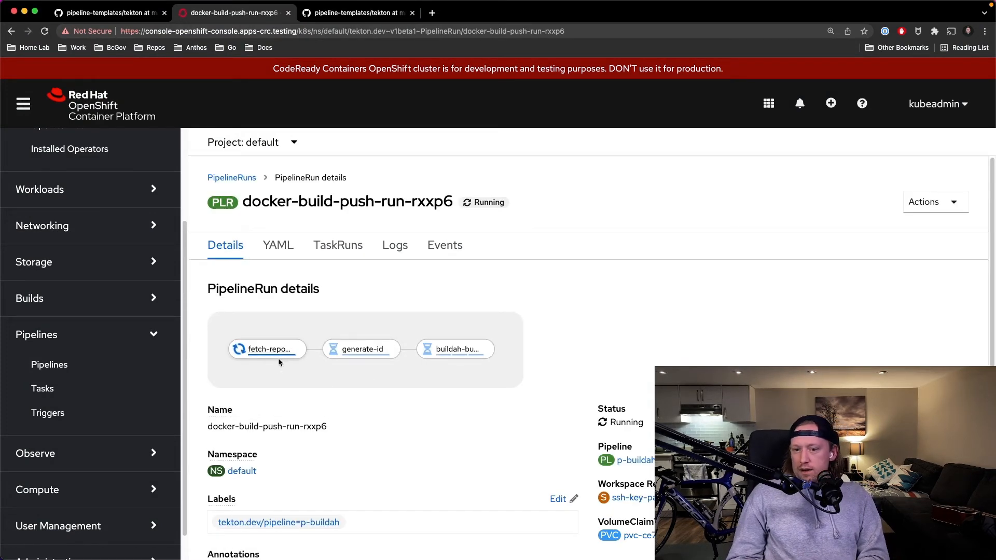
Step: Follow the run's fetch-repository, generate-id and buildah-build-push task logs in turn
left_click(394, 245)
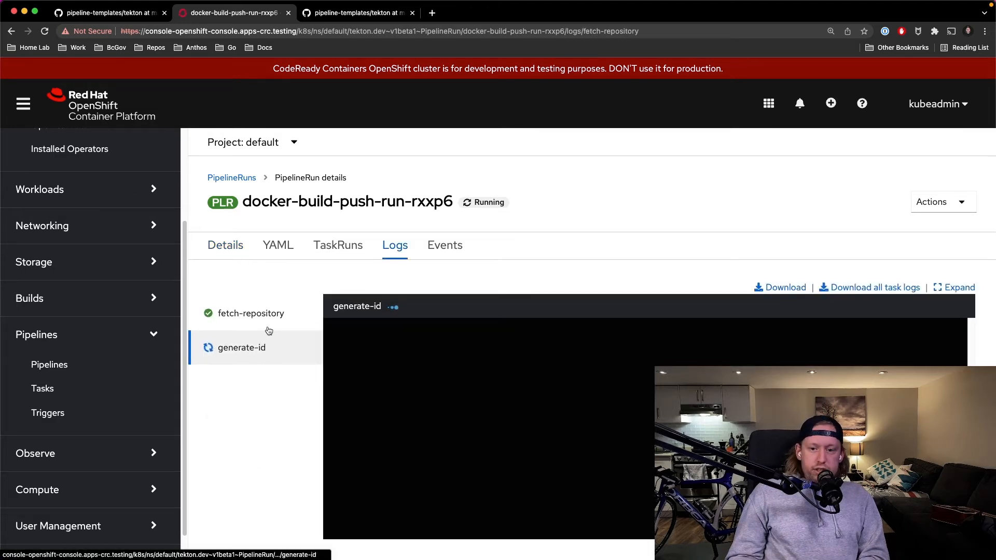
left_click(250, 314)
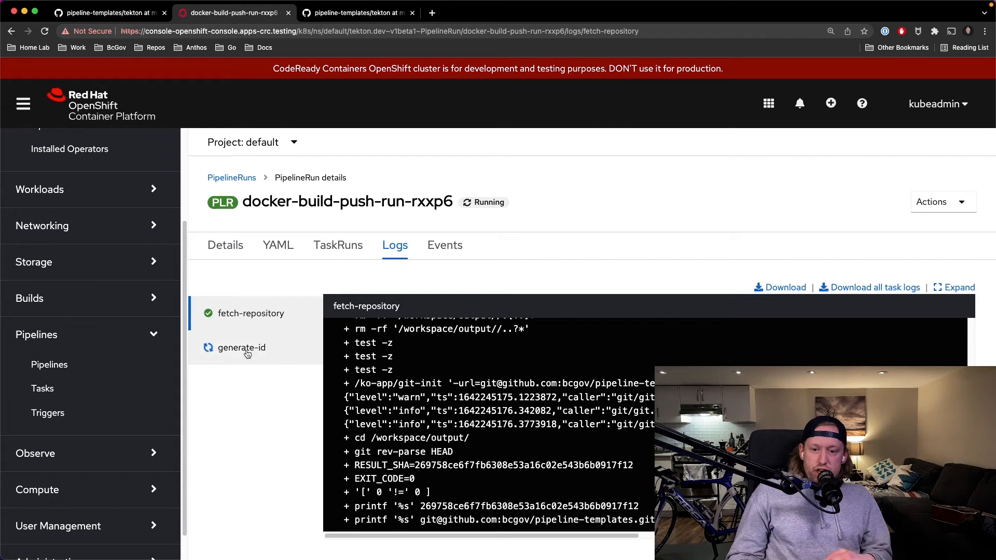
left_click(242, 348)
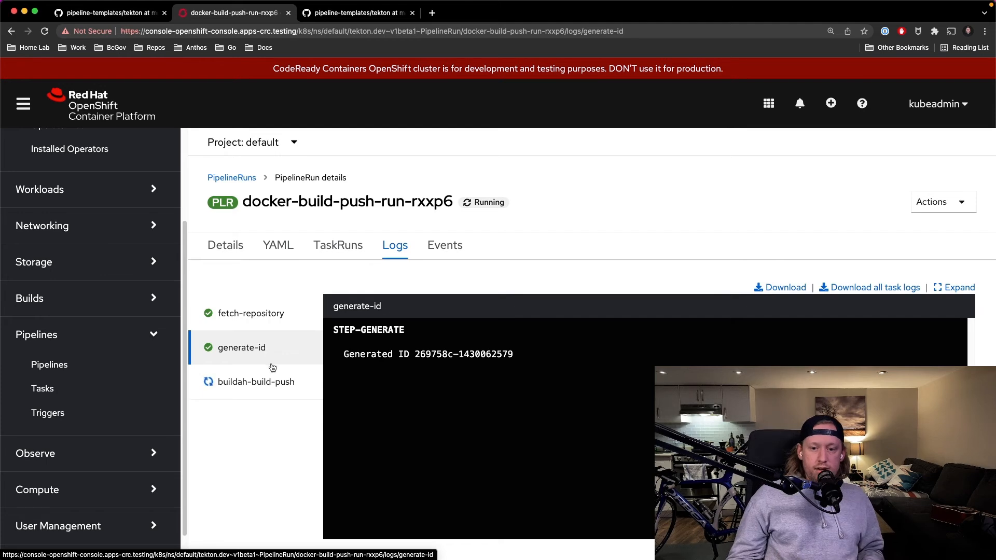
left_click(256, 382)
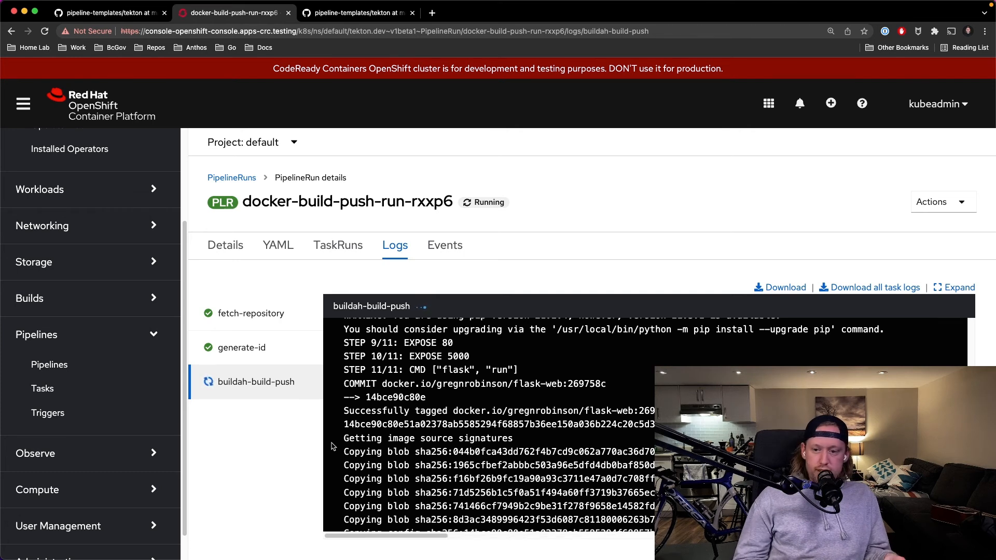
mouse_move(607, 389)
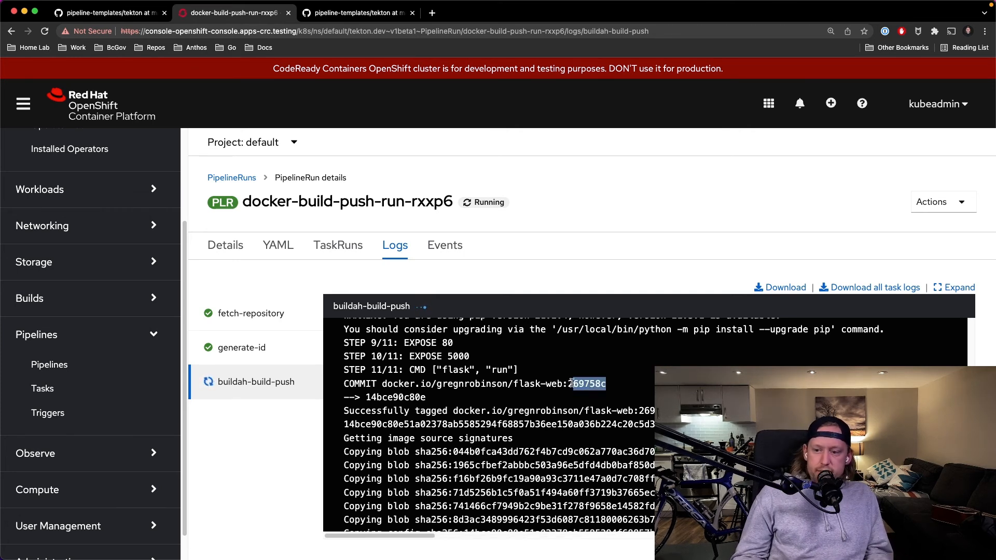
Step: Recheck the generated ID, then highlight the flask-web image push output once the run has Succeeded
left_click(241, 348)
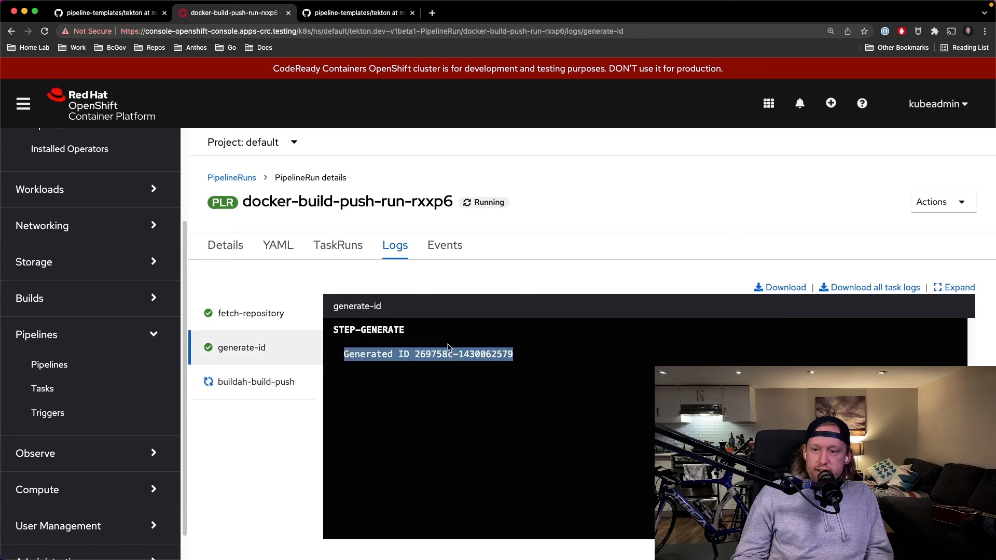
left_click(257, 382)
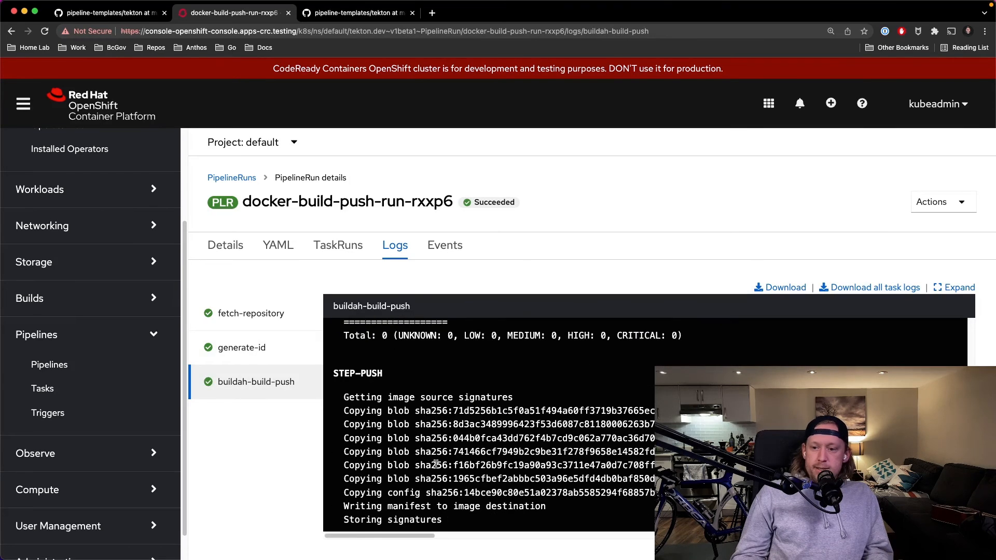
left_click_drag(344, 397, 442, 520)
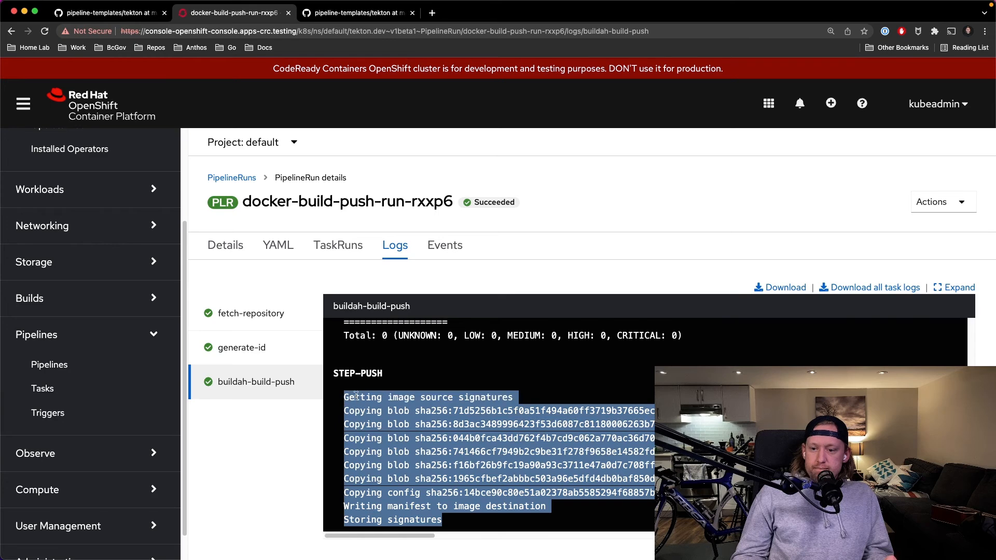